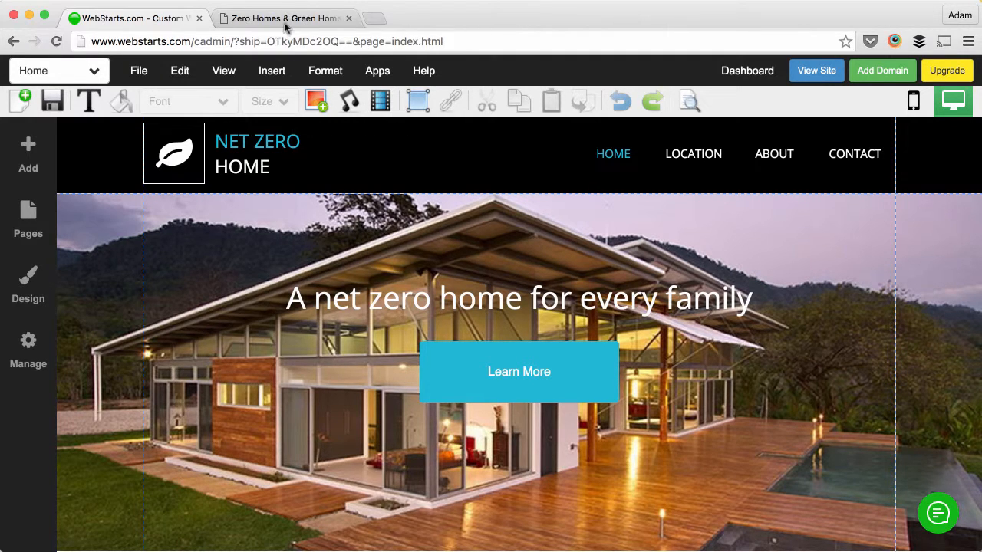
Switch to the zerohomes.org tab showing the Earth Advantage Broker ONLINE paragraph
{"action": "left_click", "coordinate": [284, 18]}
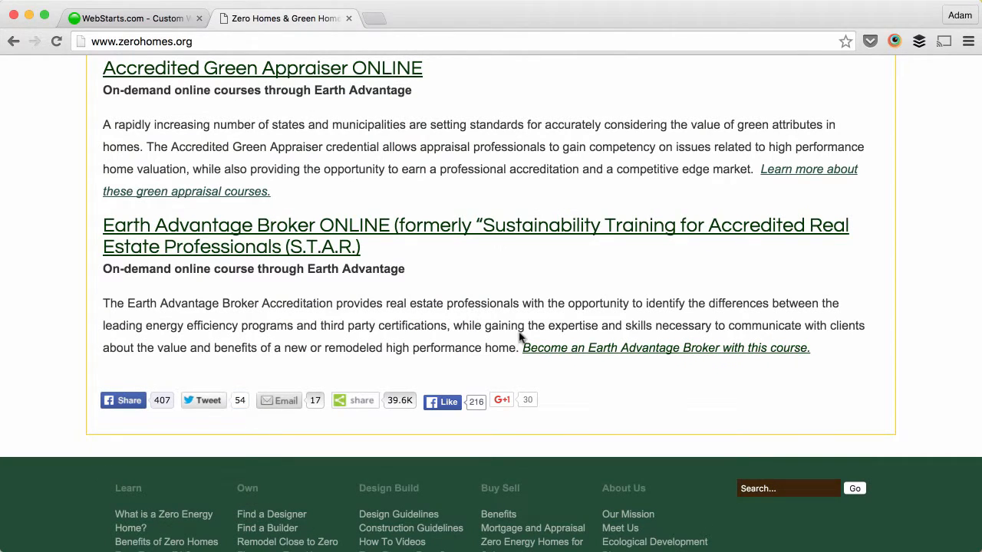
{"action": "mouse_move", "coordinate": [517, 343]}
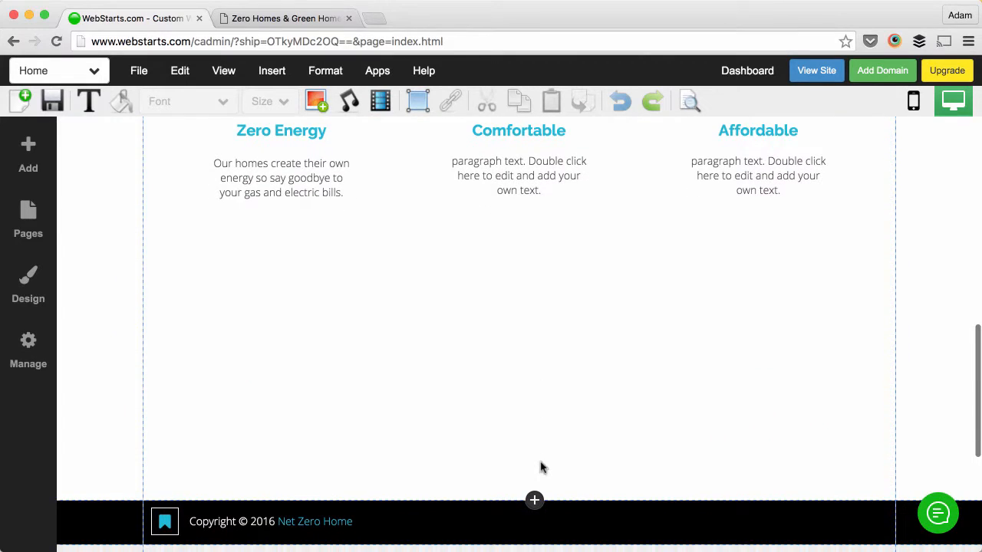
Add a Paragraph Large text element from the Add sidebar's Text options
{"action": "left_click", "coordinate": [27, 153]}
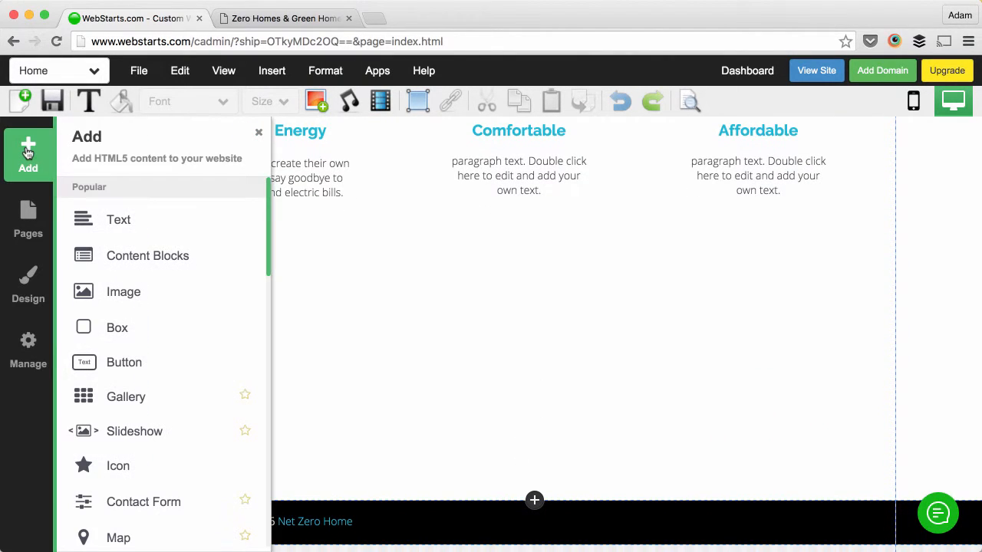
{"action": "mouse_move", "coordinate": [93, 220]}
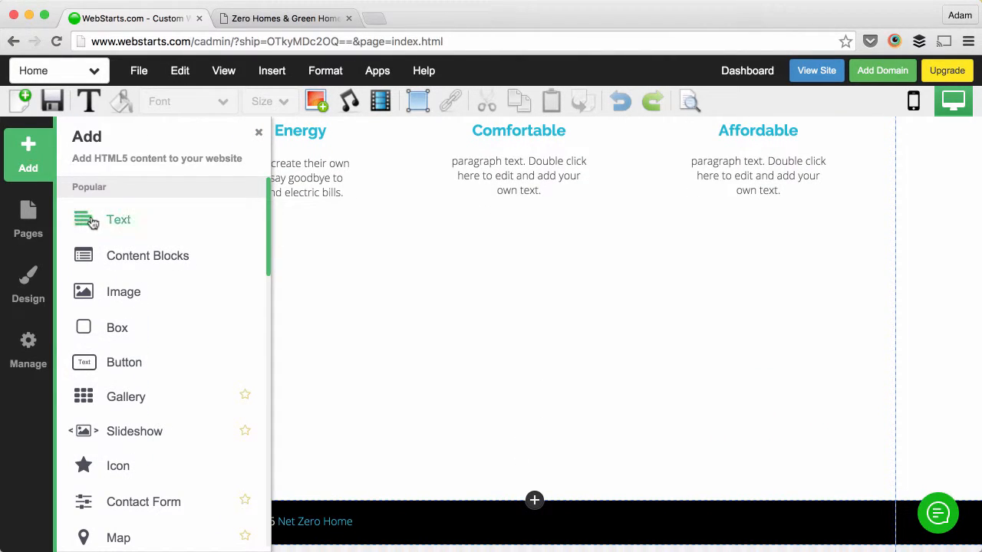
{"action": "left_click", "coordinate": [119, 219]}
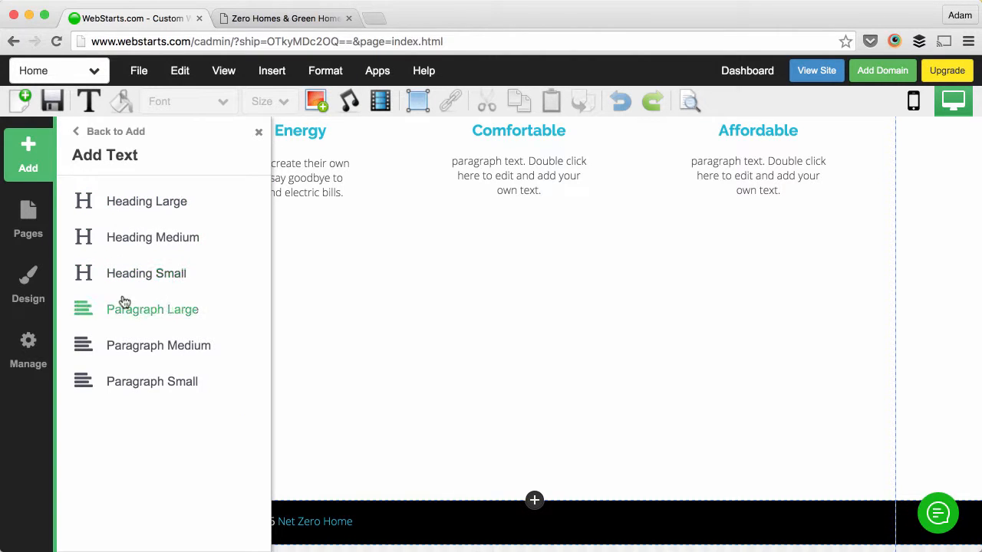
{"action": "left_click", "coordinate": [153, 310]}
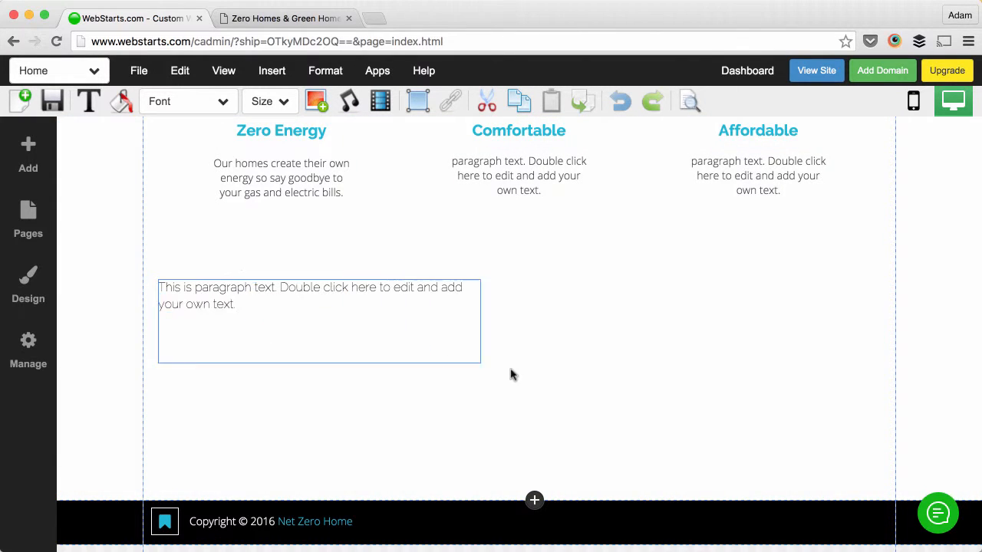
Paste the Earth Advantage Broker Accreditation paragraph over the new box's placeholder text
{"action": "left_click", "coordinate": [318, 321]}
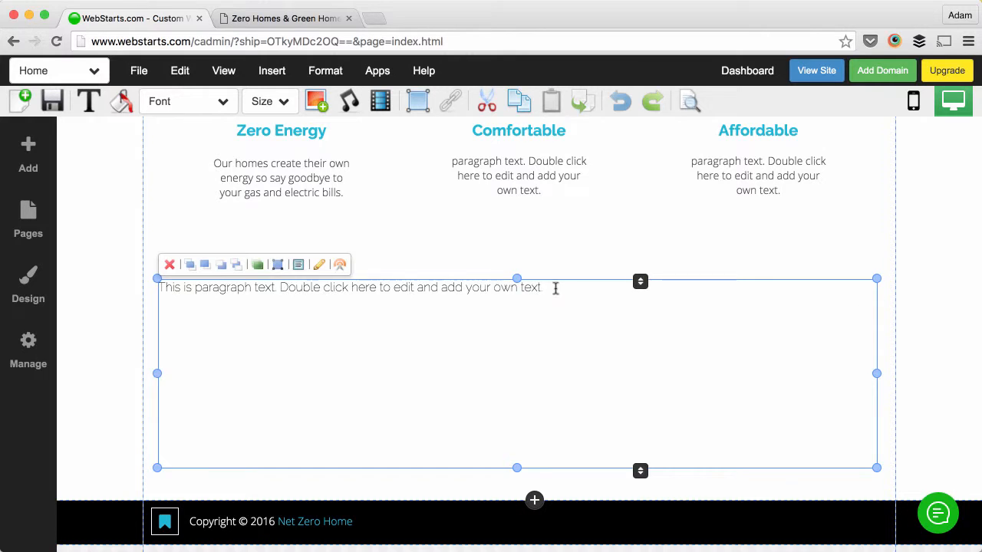
{"action": "double_click", "coordinate": [345, 287]}
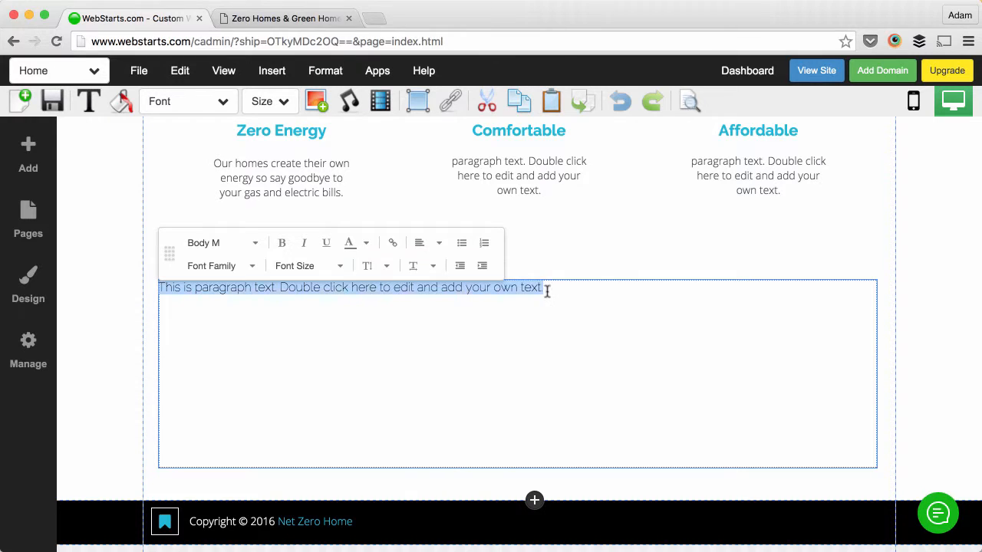
{"action": "right_click", "coordinate": [547, 291]}
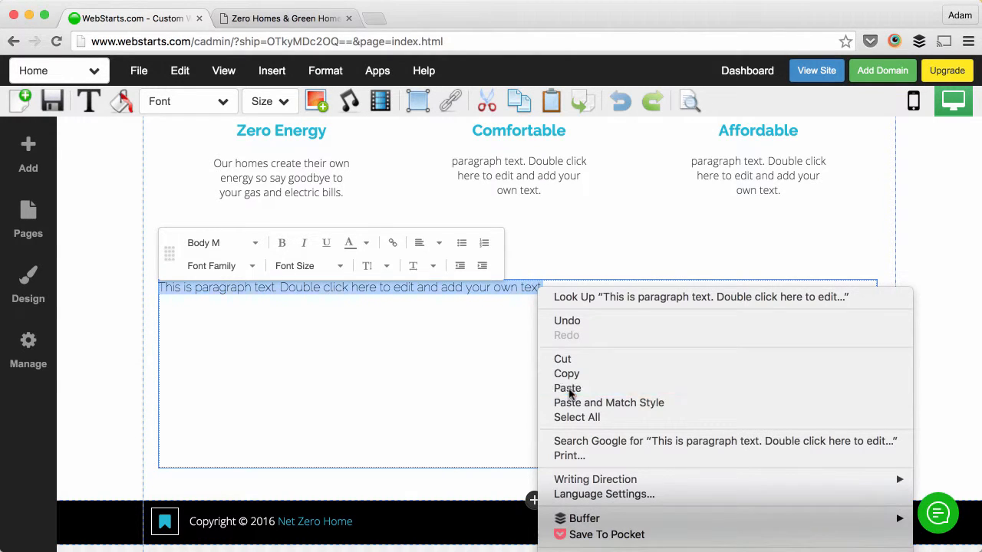
{"action": "left_click", "coordinate": [567, 388]}
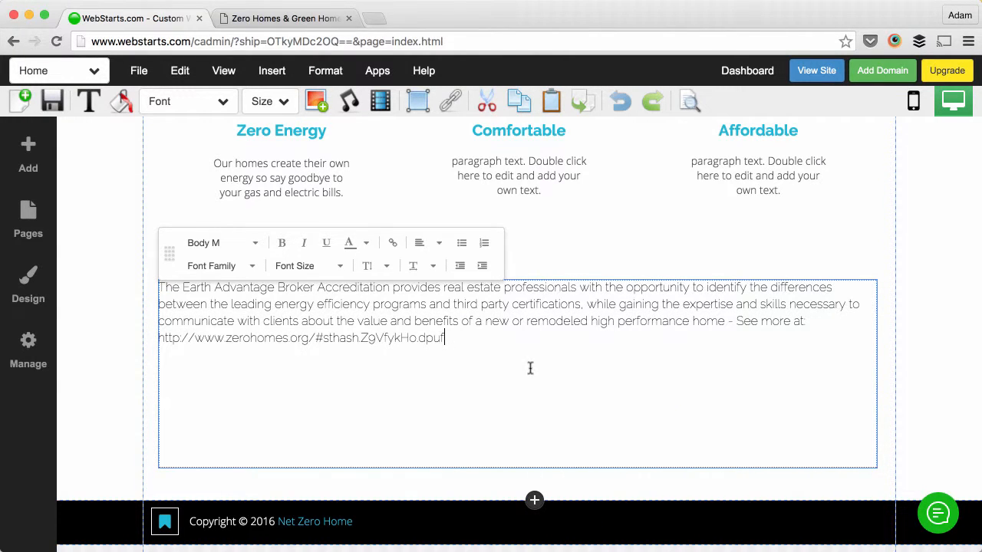
{"action": "mouse_move", "coordinate": [610, 326]}
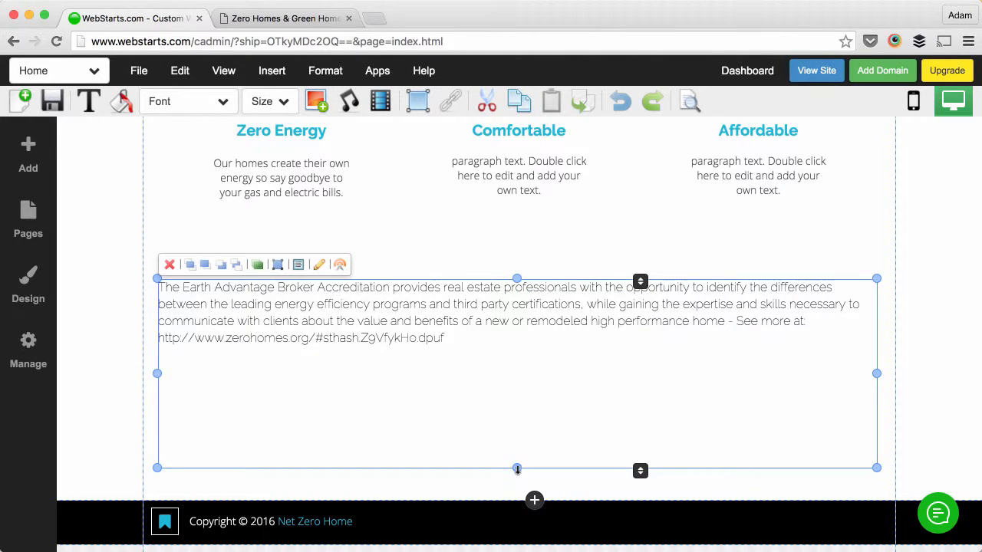
Drag the box's bottom edge up to fit the four text lines and deselect it
{"action": "left_click_drag", "start_coordinate": [517, 468], "coordinate": [517, 352]}
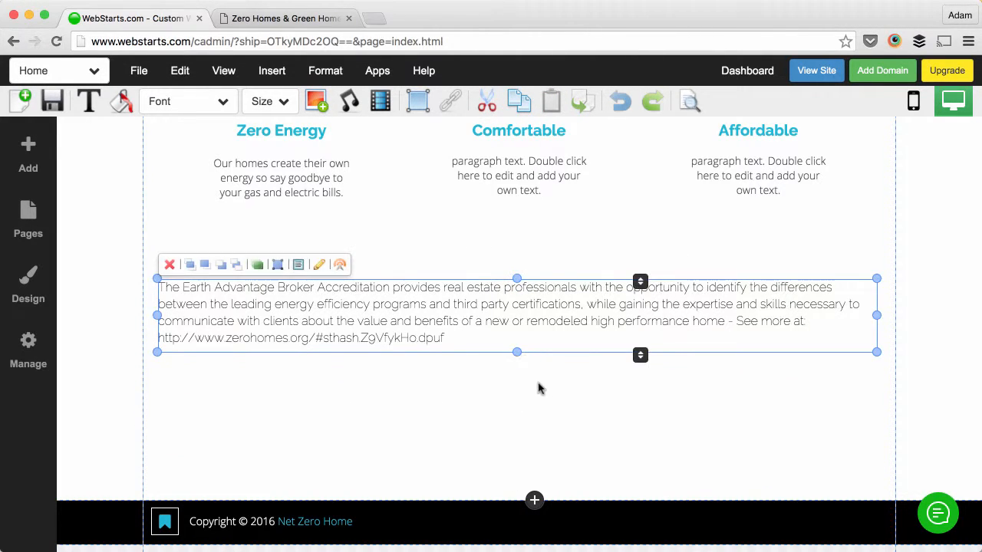
{"action": "left_click", "coordinate": [547, 391]}
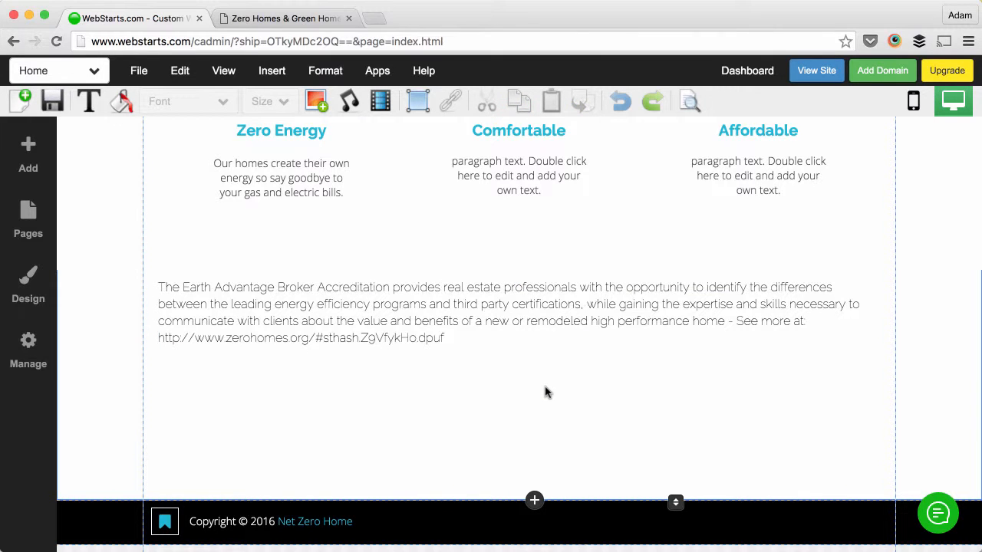